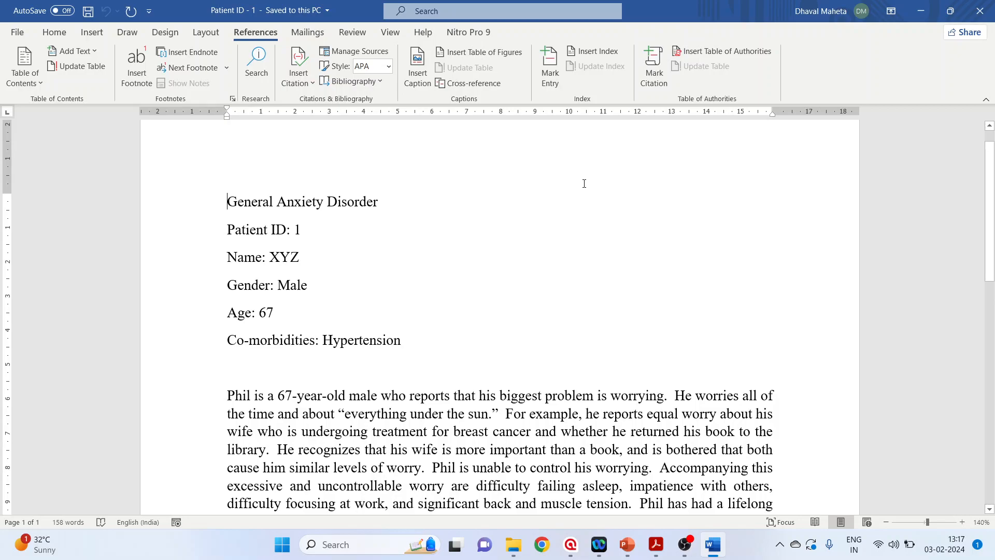
{"action": "mouse_move", "coordinate": [472, 228]}
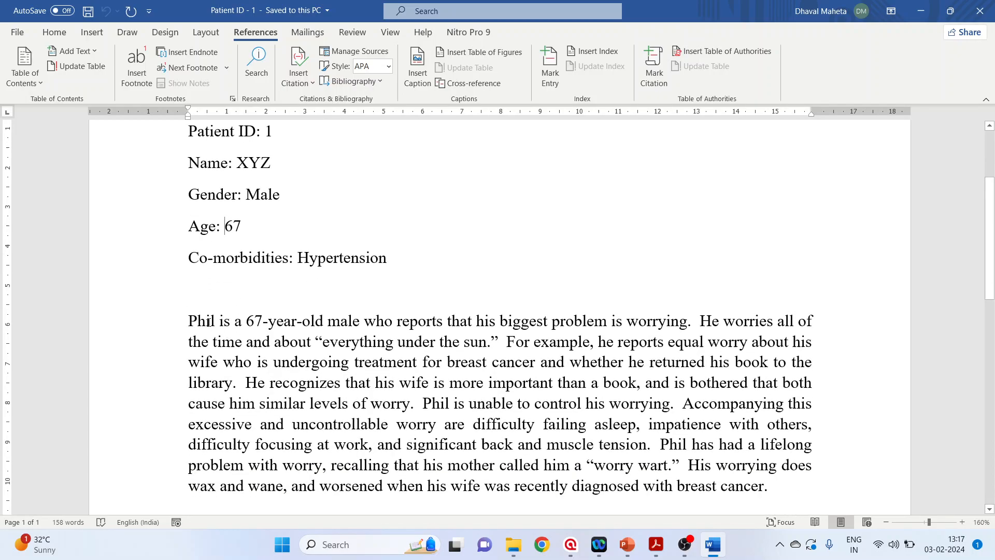
Review the Patient ID - 1 case text in Word and close the document.
{"action": "scroll", "scroll_direction": "down", "scroll_amount": 3}
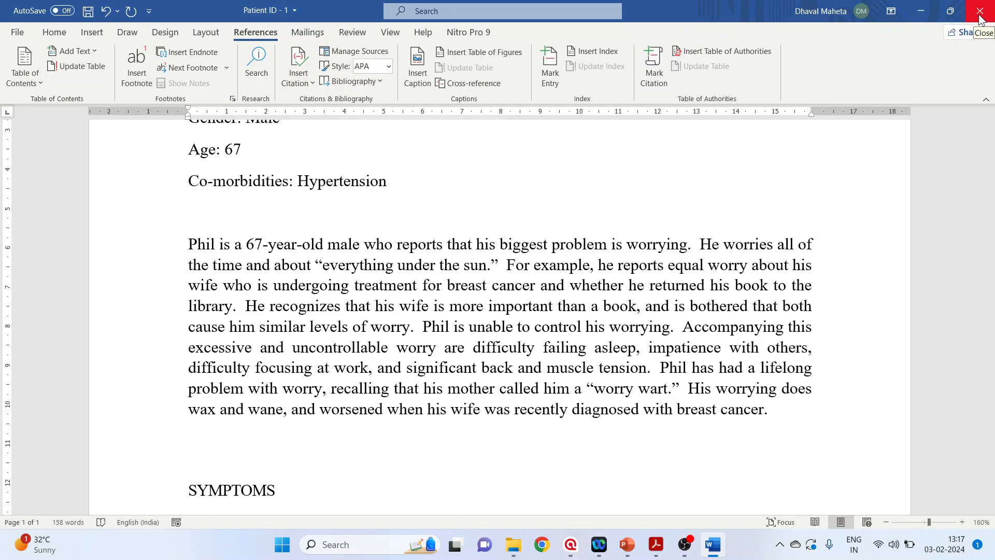
{"action": "left_click", "coordinate": [982, 11]}
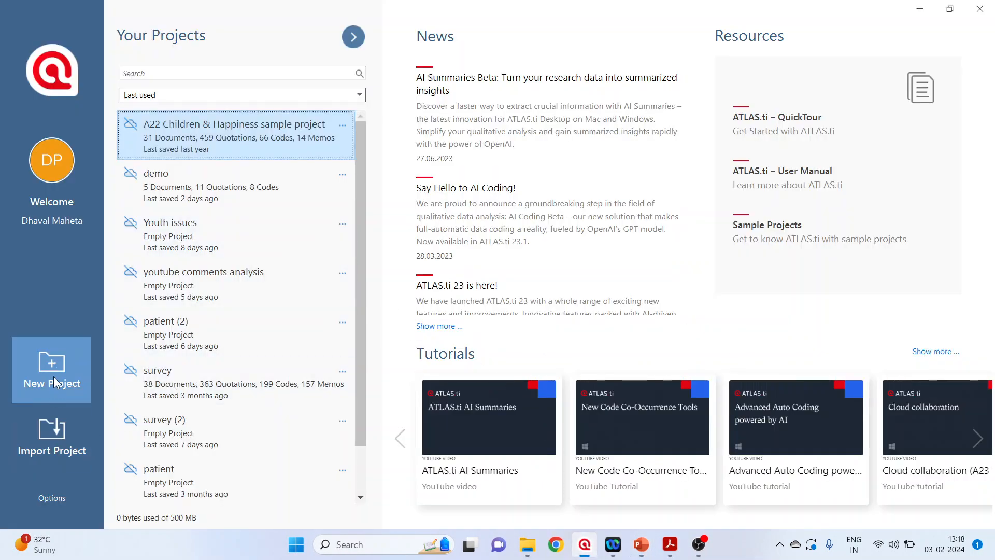
Create a new ATLAS.ti project named 'Health Issues' from the welcome screen.
{"action": "left_click", "coordinate": [52, 370]}
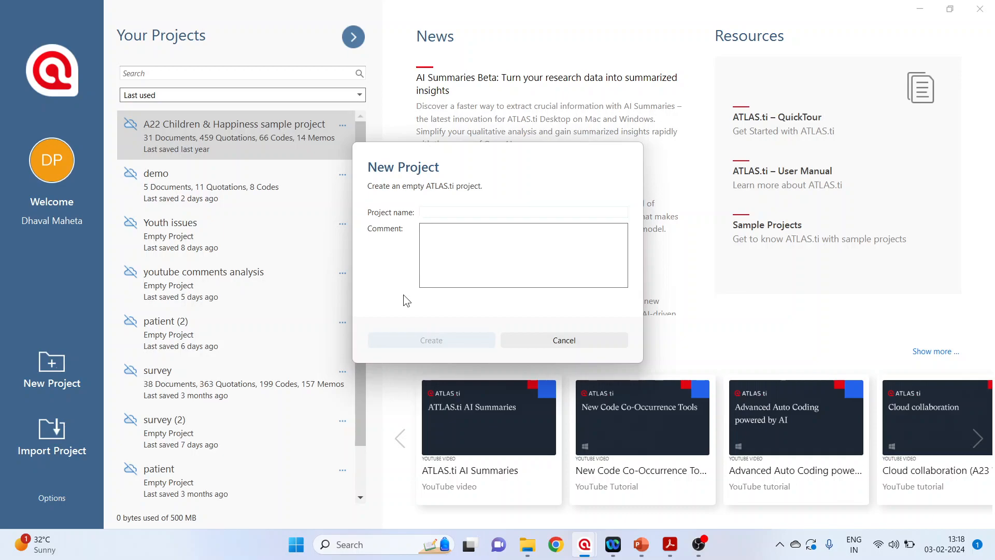
{"action": "type", "text": "Health Issues"}
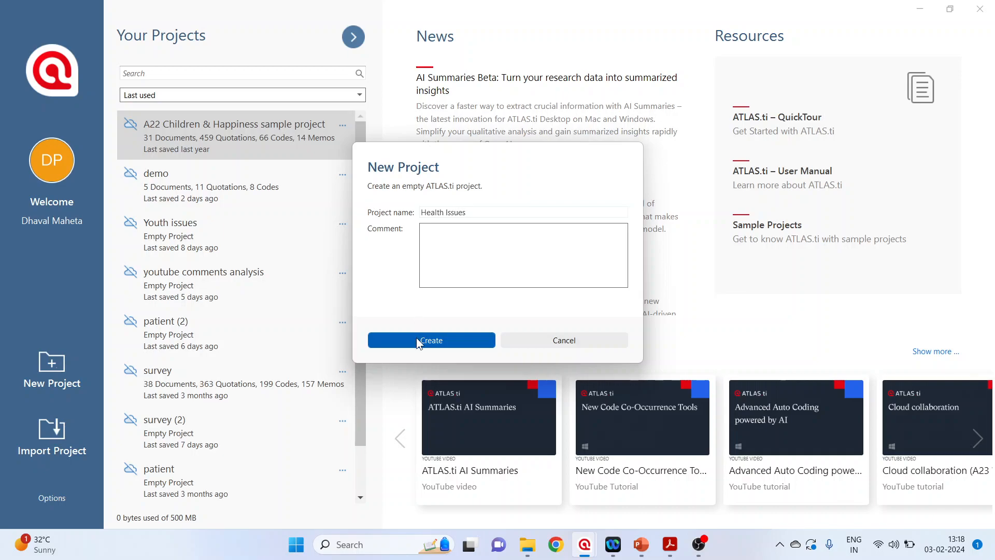
{"action": "left_click", "coordinate": [432, 340]}
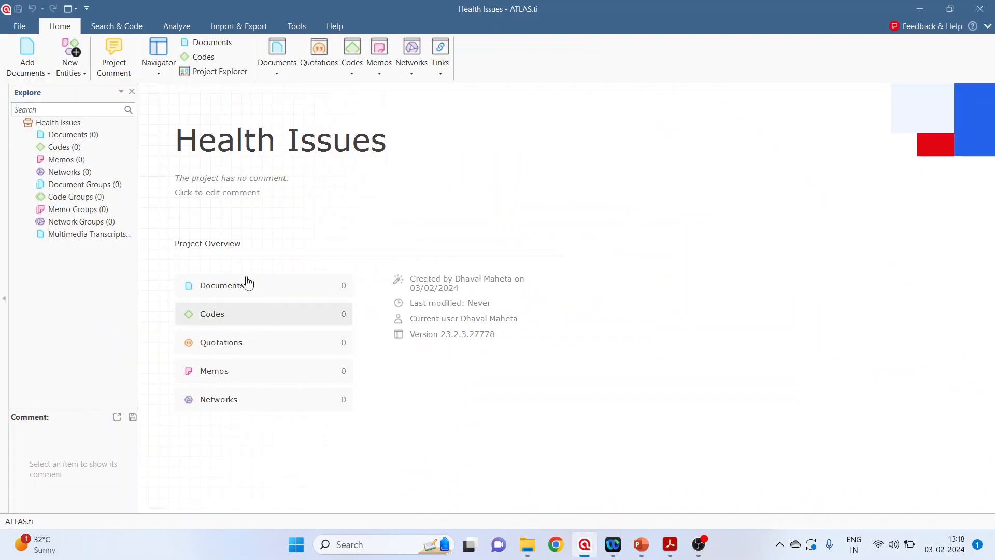
Import the files Patient ID - 1 to 6 and expand the Documents branch in Explore.
{"action": "left_click", "coordinate": [27, 57]}
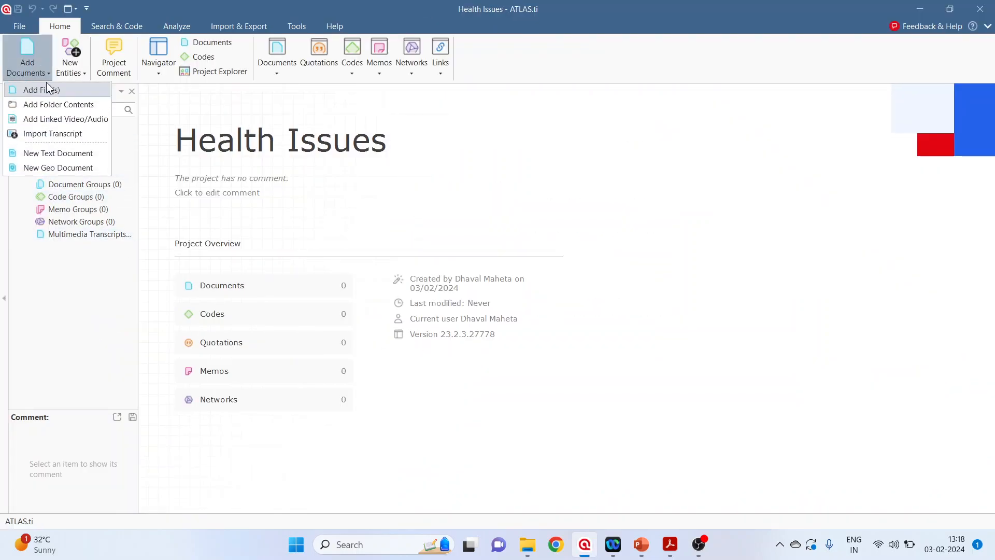
{"action": "left_click", "coordinate": [41, 89]}
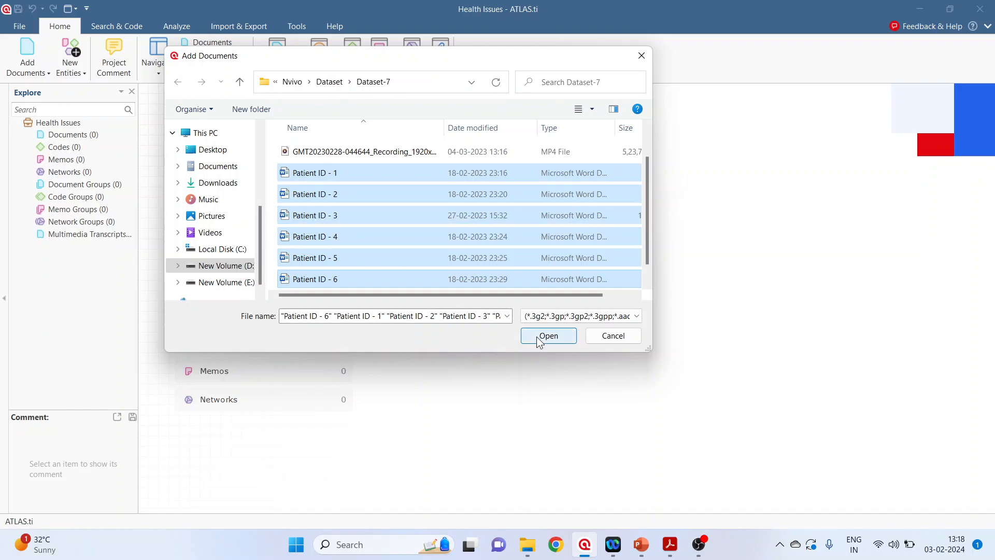
{"action": "left_click", "coordinate": [547, 335]}
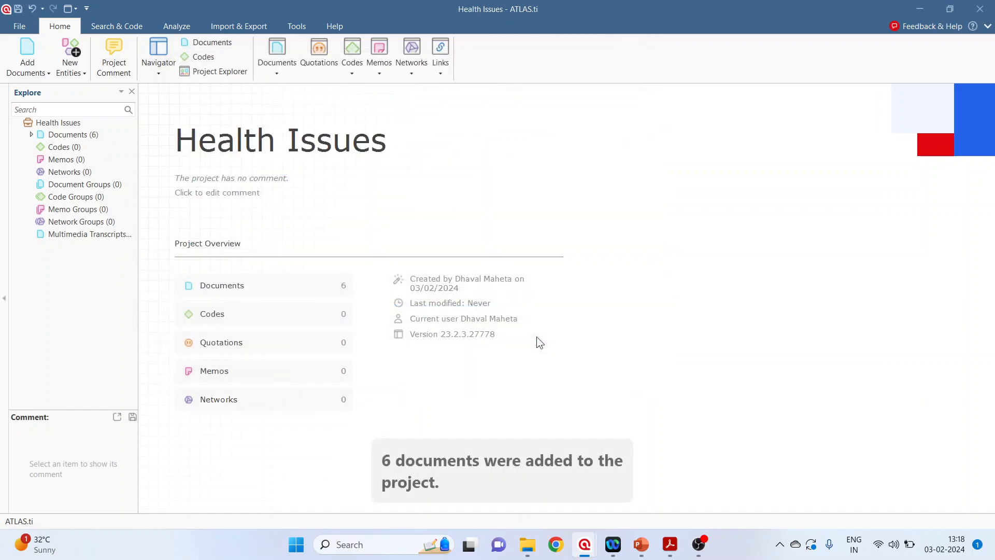
{"action": "left_click", "coordinate": [32, 135]}
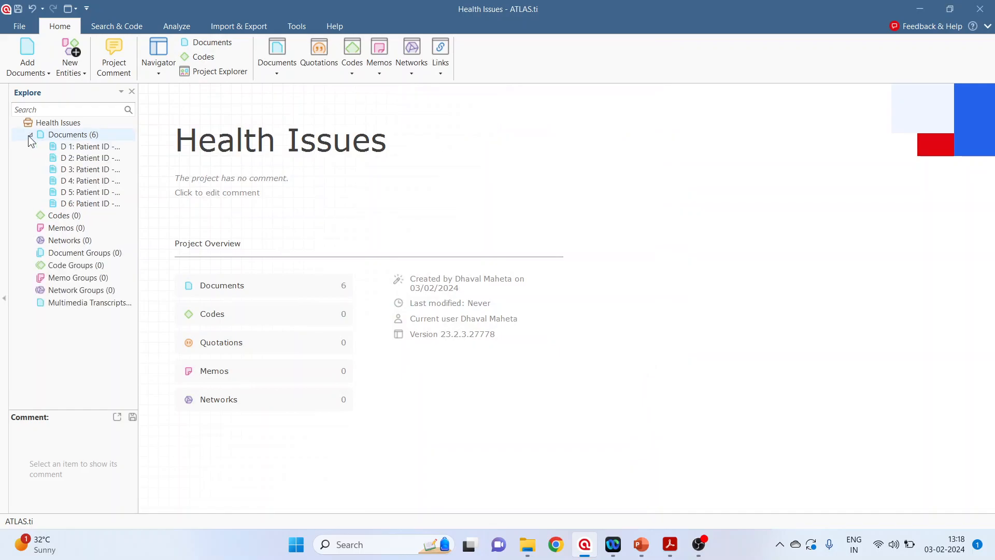
Show the Document Manager with the Patient ID - 1 document in the Preview pane.
{"action": "double_click", "coordinate": [72, 135]}
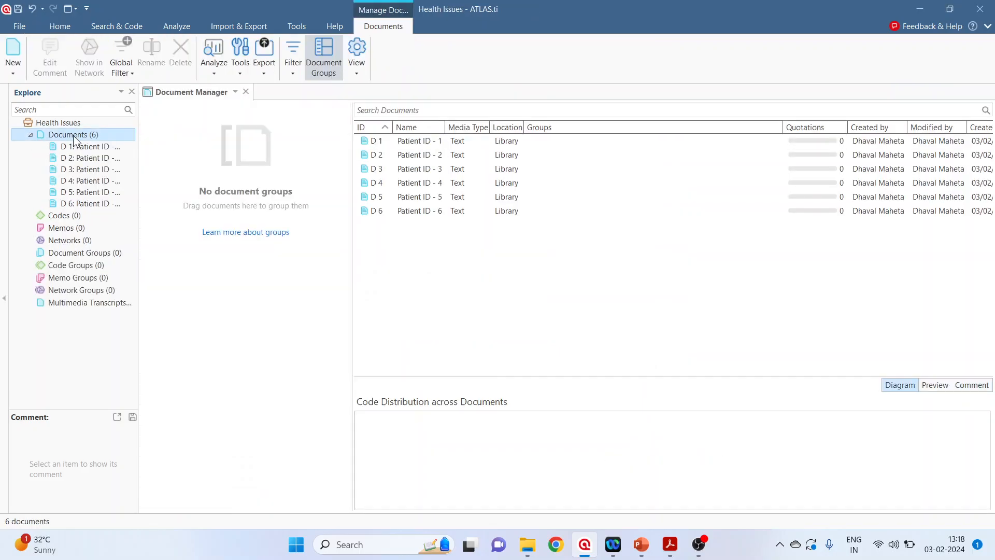
{"action": "left_click", "coordinate": [419, 140]}
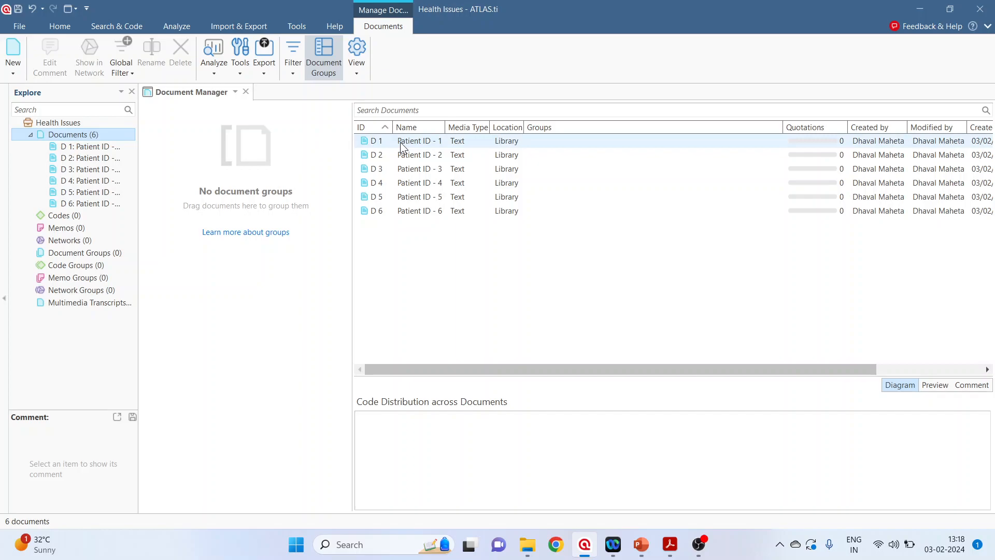
{"action": "left_click", "coordinate": [419, 140]}
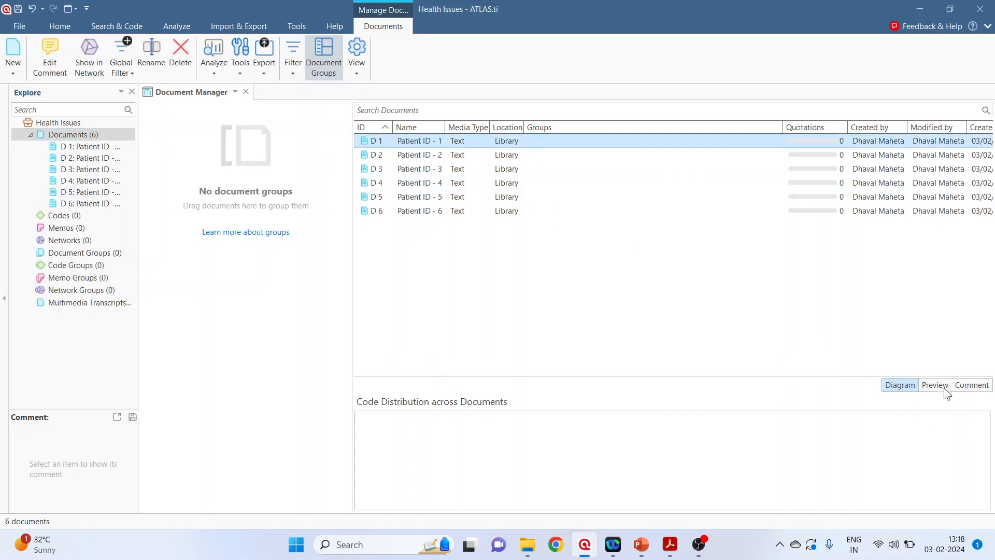
{"action": "left_click", "coordinate": [934, 385]}
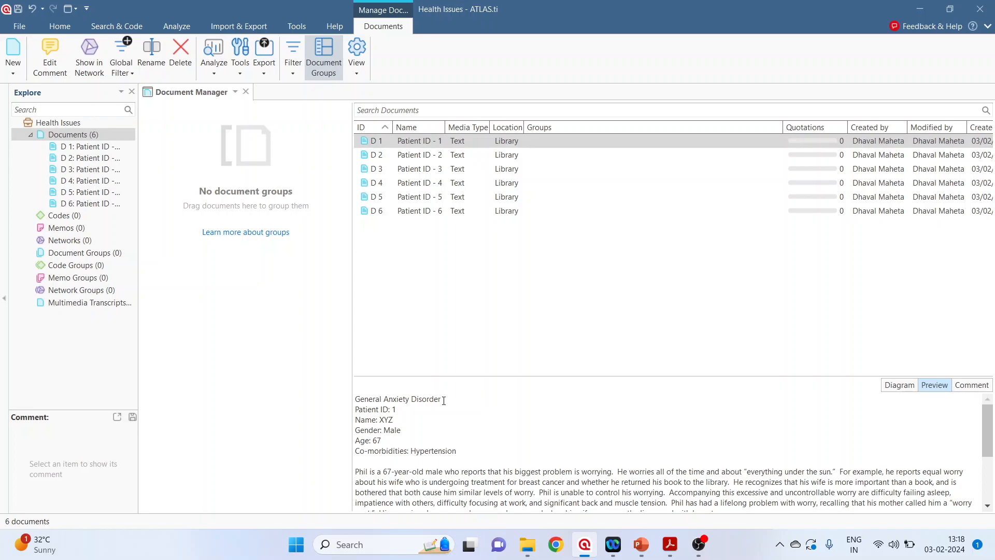
Preview the case text of Patient ID - 2 through 6 in turn, then select all six documents.
{"action": "left_click", "coordinate": [419, 155]}
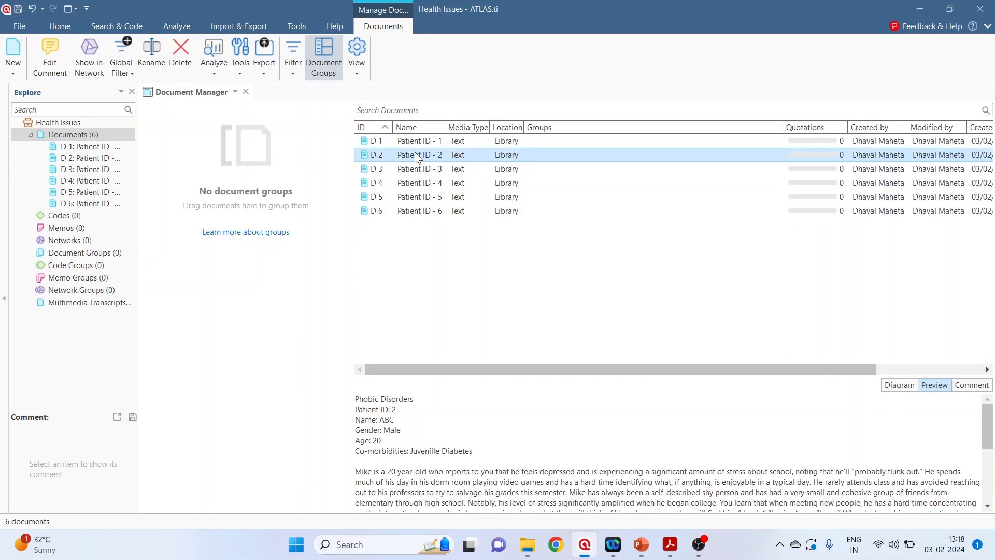
{"action": "left_click", "coordinate": [418, 169]}
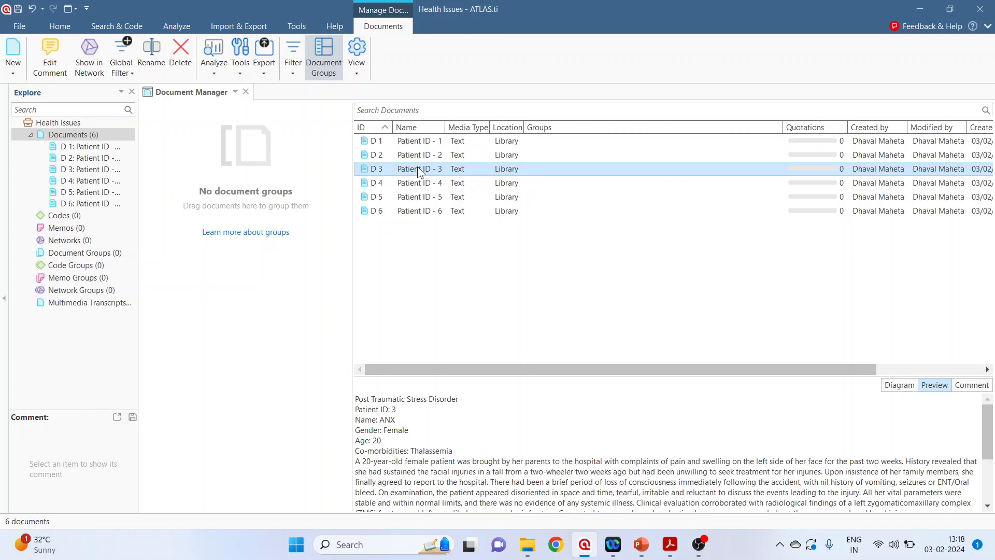
{"action": "left_click", "coordinate": [418, 183]}
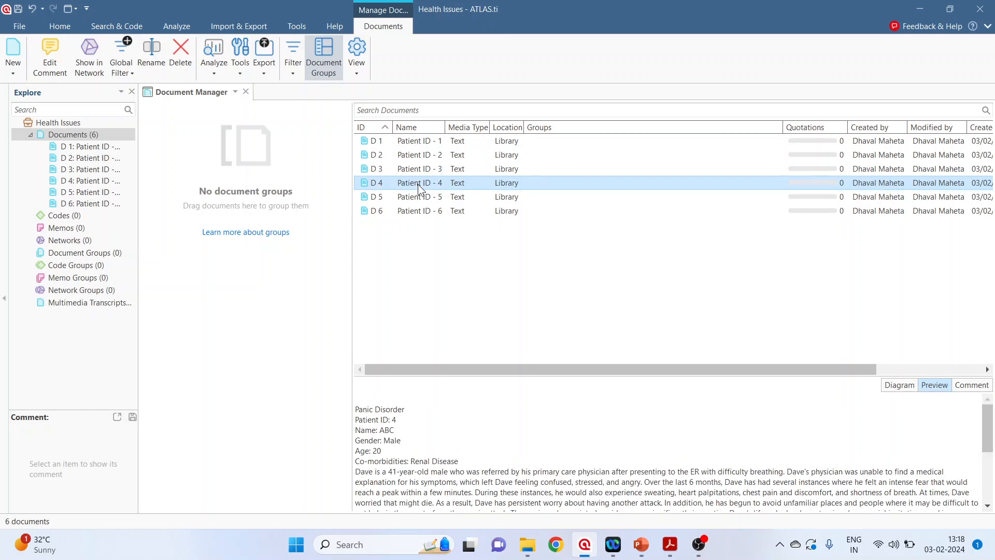
{"action": "left_click", "coordinate": [419, 197]}
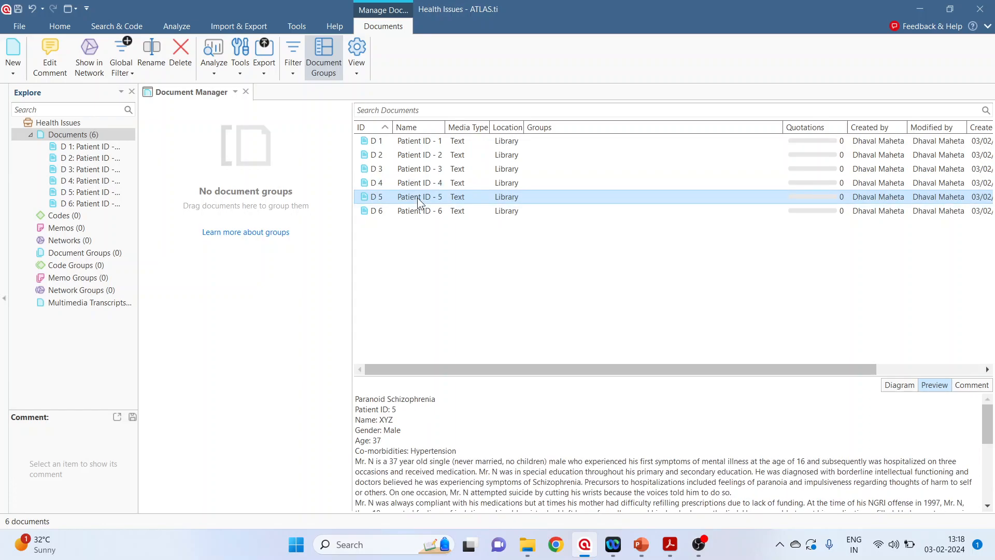
{"action": "left_click", "coordinate": [418, 210]}
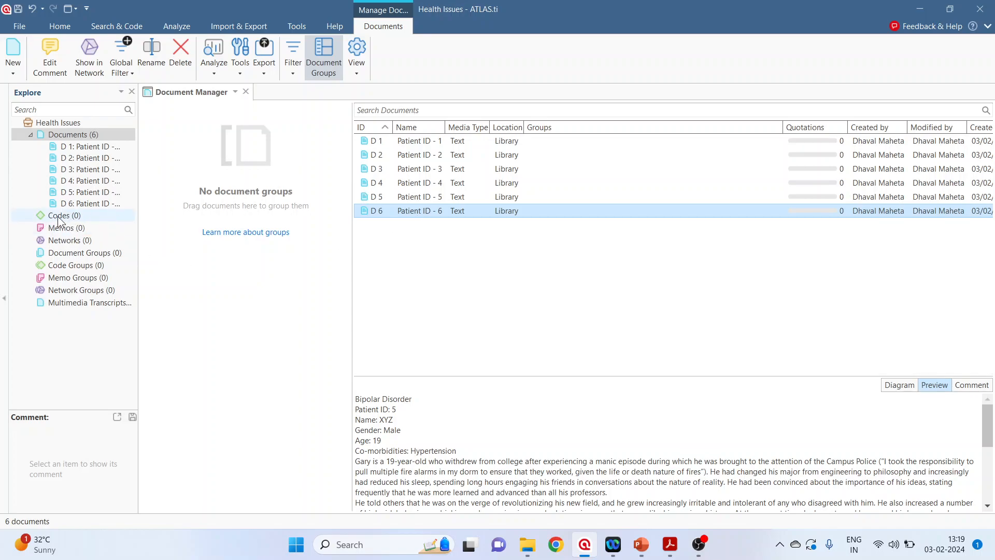
{"action": "left_click", "coordinate": [419, 182]}
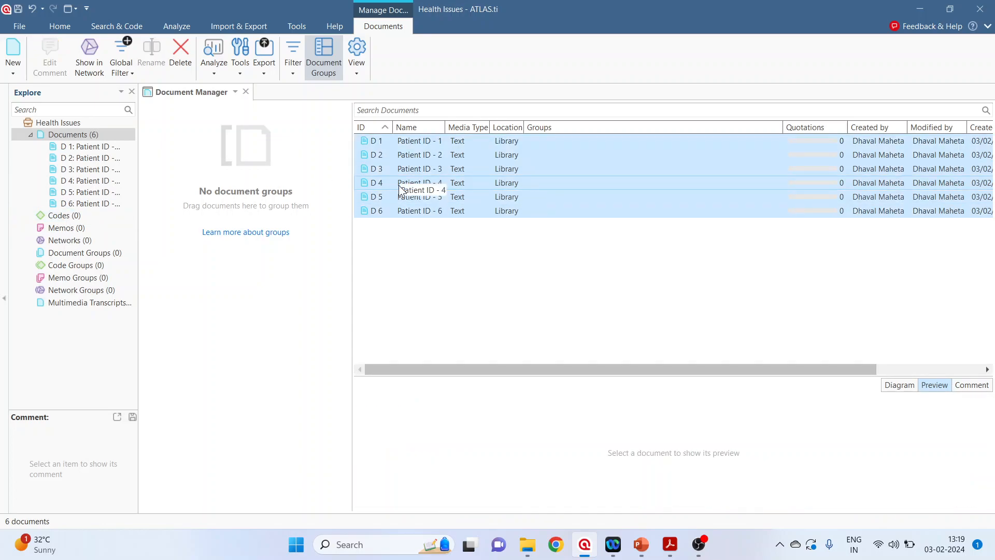
{"action": "left_click", "coordinate": [214, 54]}
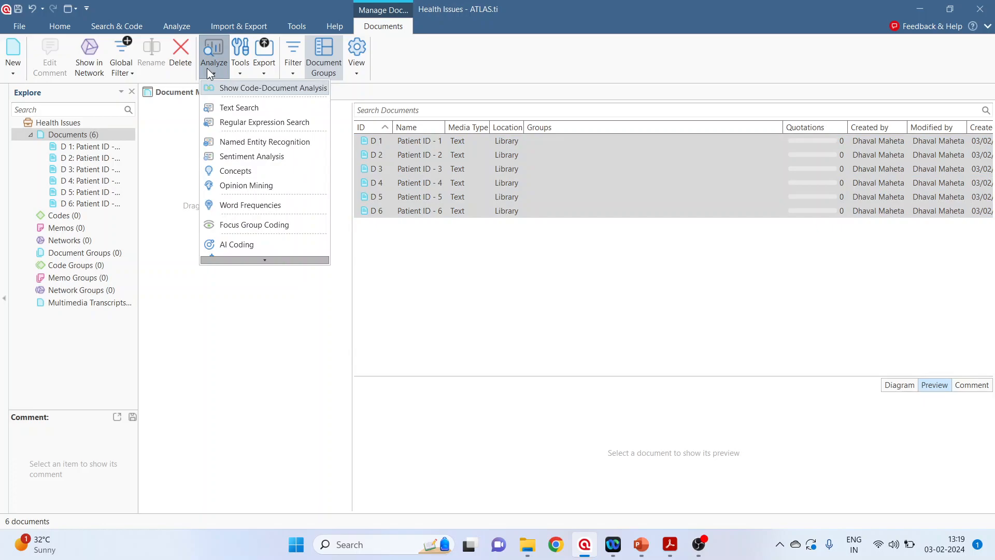
{"action": "left_click", "coordinate": [253, 224]}
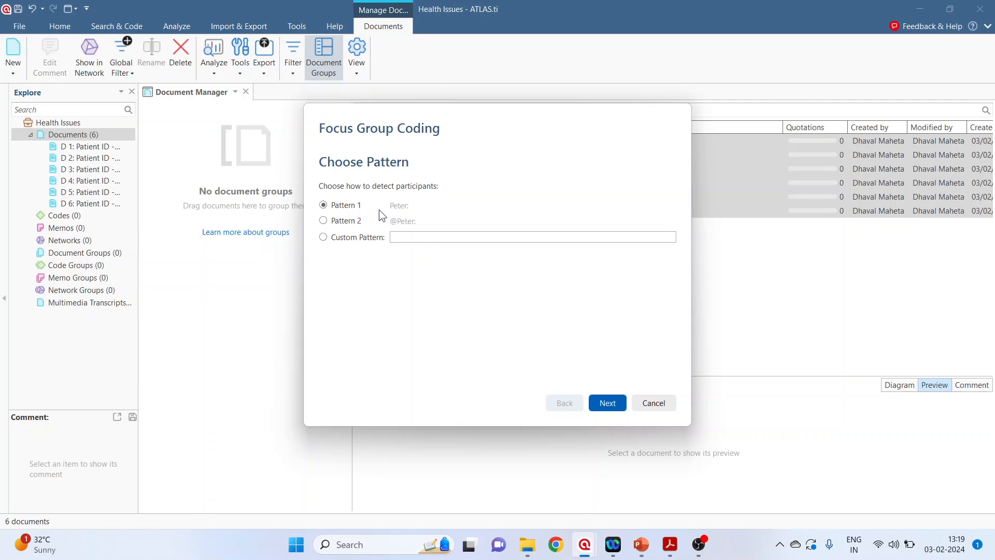
{"action": "mouse_move", "coordinate": [405, 218]}
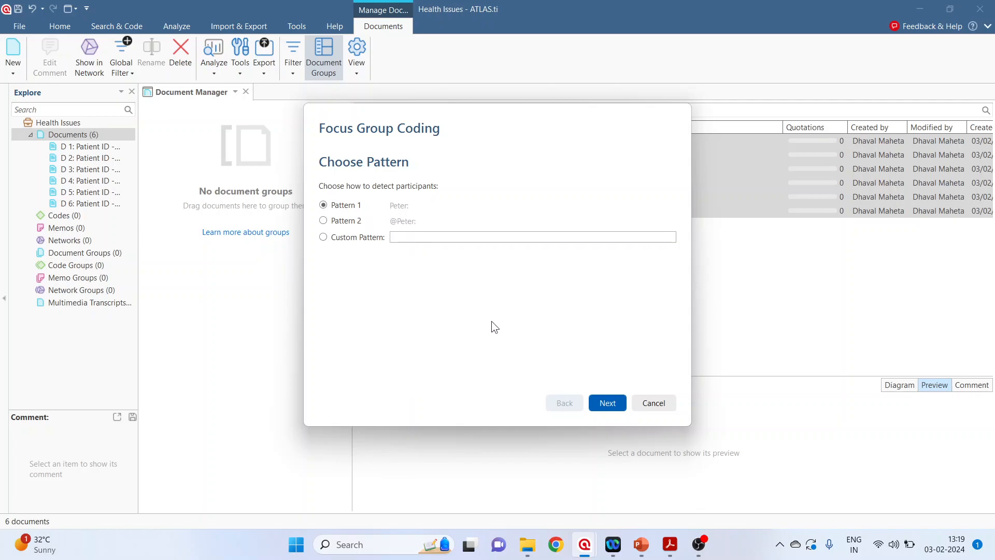
{"action": "left_click", "coordinate": [607, 402]}
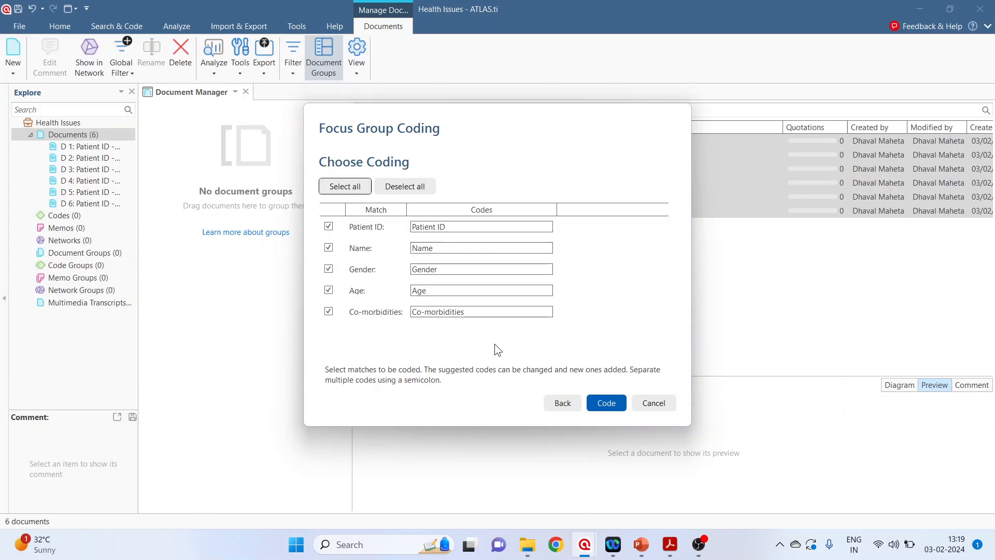
{"action": "mouse_move", "coordinate": [425, 341]}
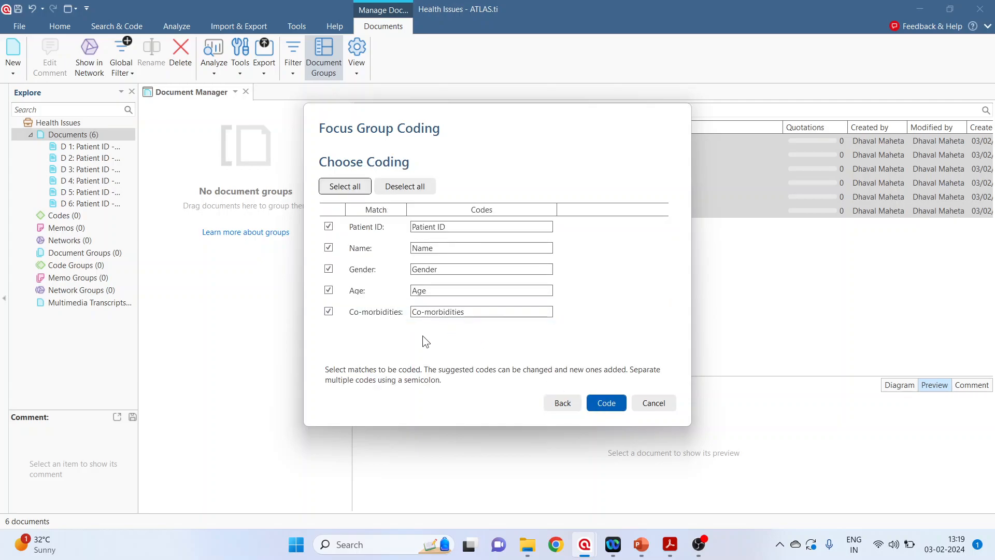
{"action": "left_click", "coordinate": [480, 248]}
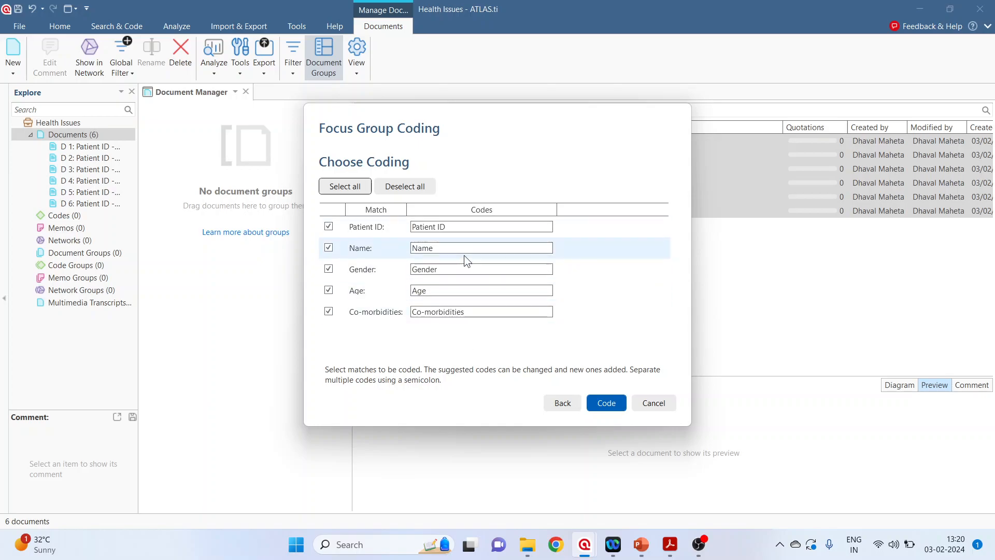
{"action": "mouse_move", "coordinate": [478, 282]}
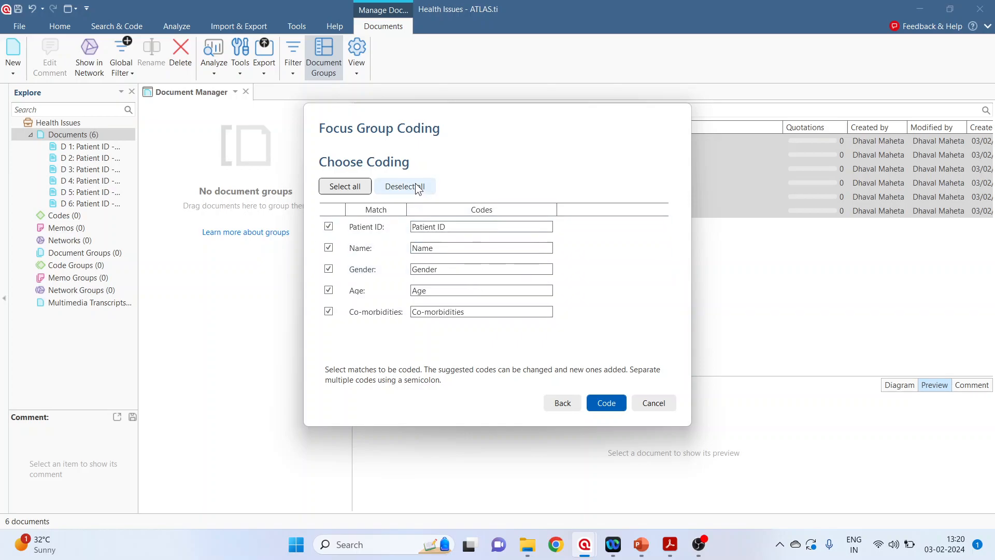
Reselect all matches and rename the Gender code to 'Gender: Male; Gender: Female'.
{"action": "left_click", "coordinate": [405, 185]}
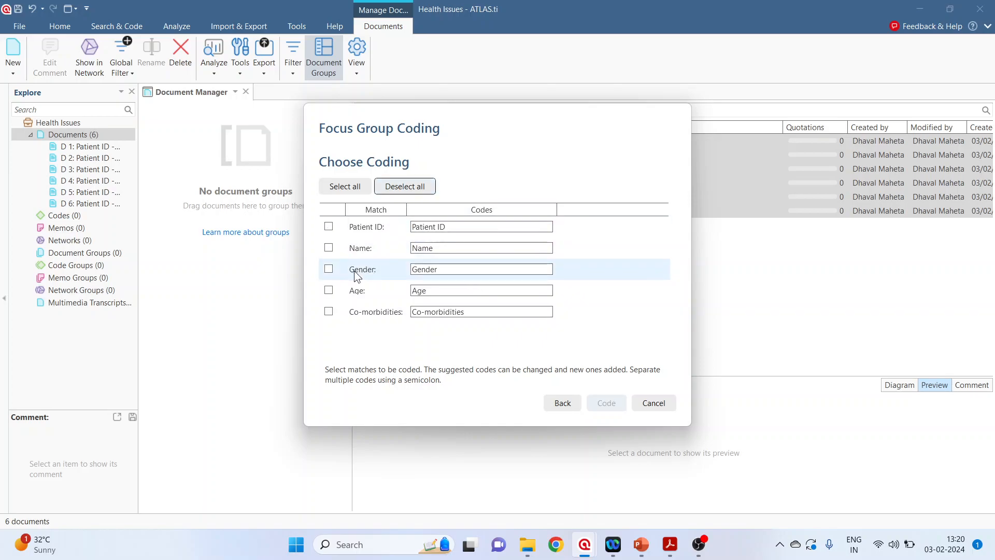
{"action": "mouse_move", "coordinate": [367, 279]}
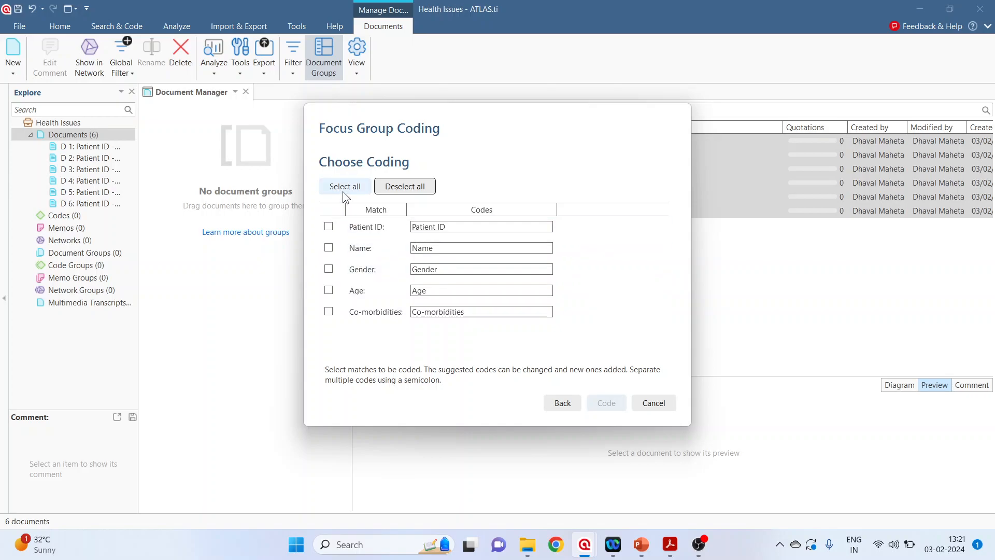
{"action": "left_click", "coordinate": [344, 185]}
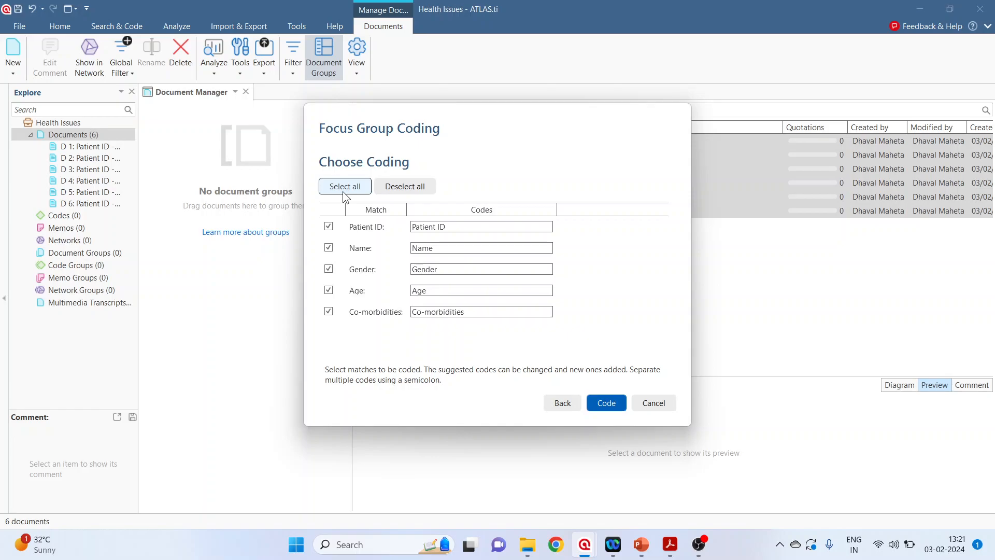
{"action": "left_click", "coordinate": [480, 268]}
{"action": "type", "text": ": M"}
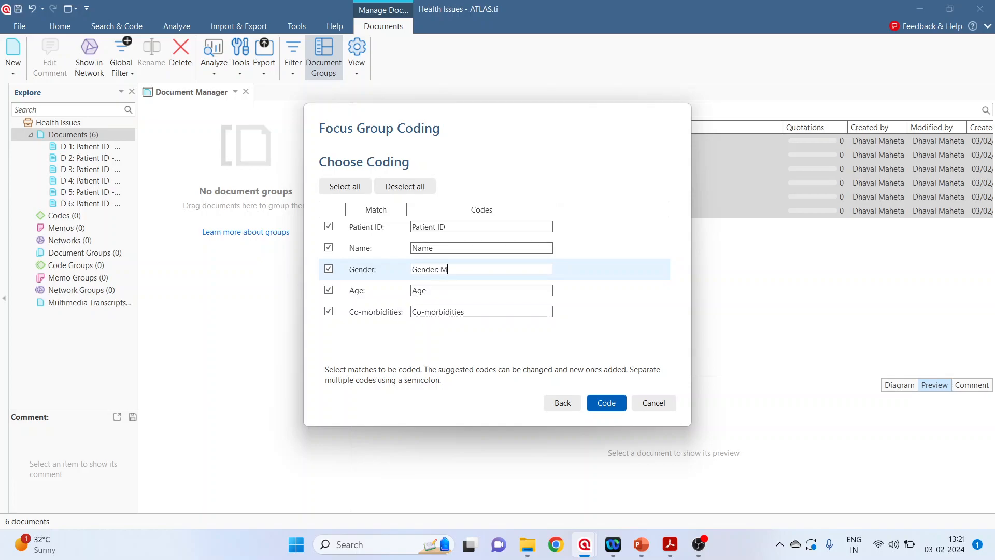
{"action": "type", "text": "ale; Gender: Fema"}
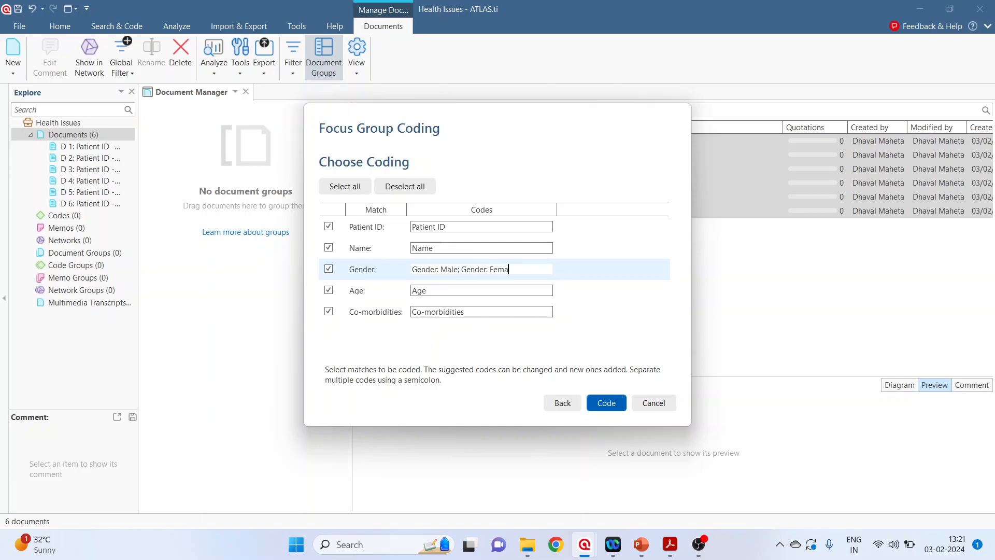
{"action": "type", "text": "le"}
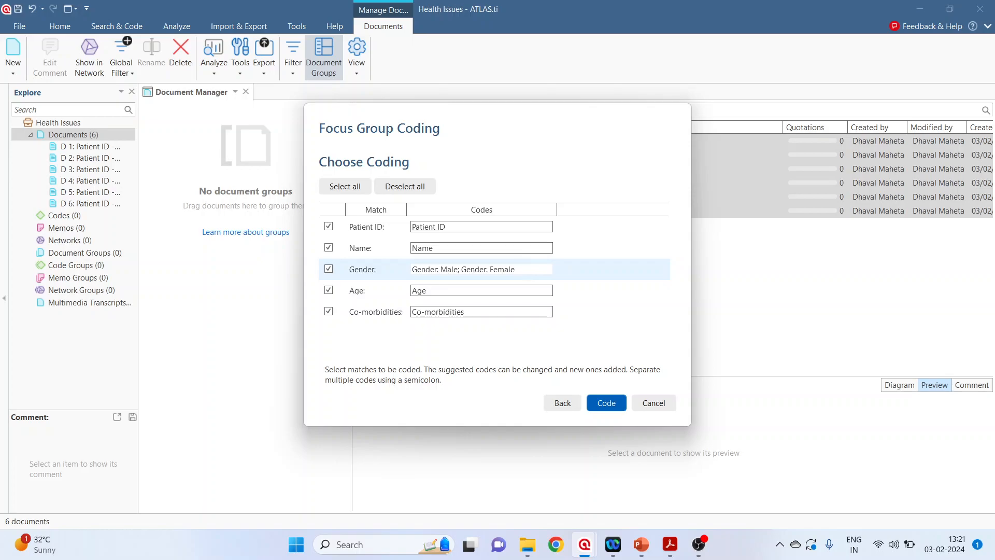
{"action": "left_click", "coordinate": [481, 269]}
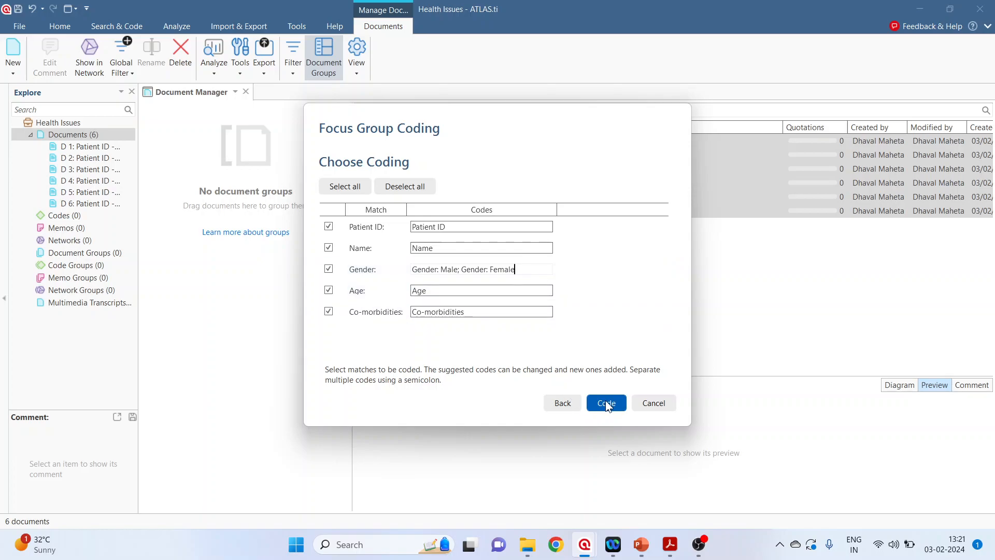
Run the focus group coding on all six documents, creating 36 codings.
{"action": "left_click", "coordinate": [604, 403]}
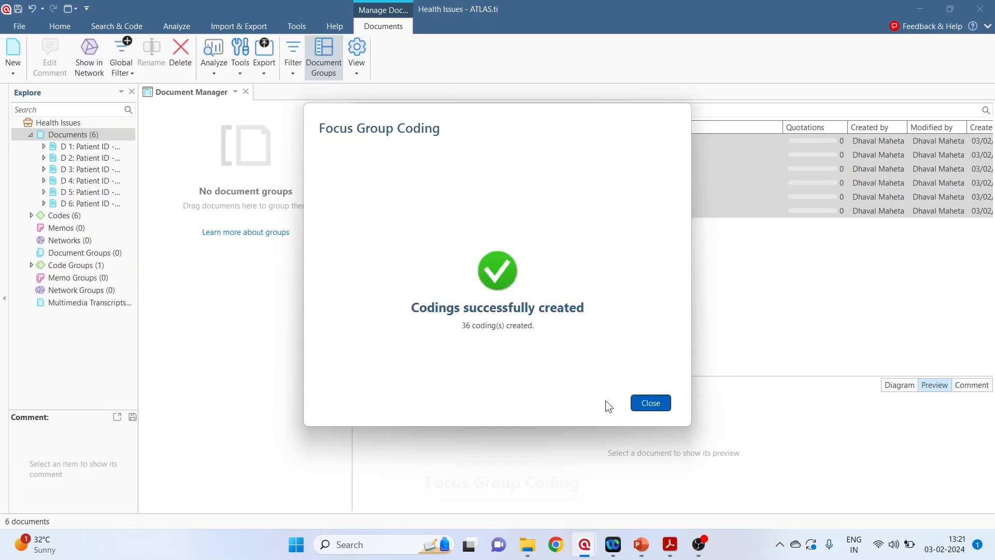
{"action": "left_click", "coordinate": [650, 402]}
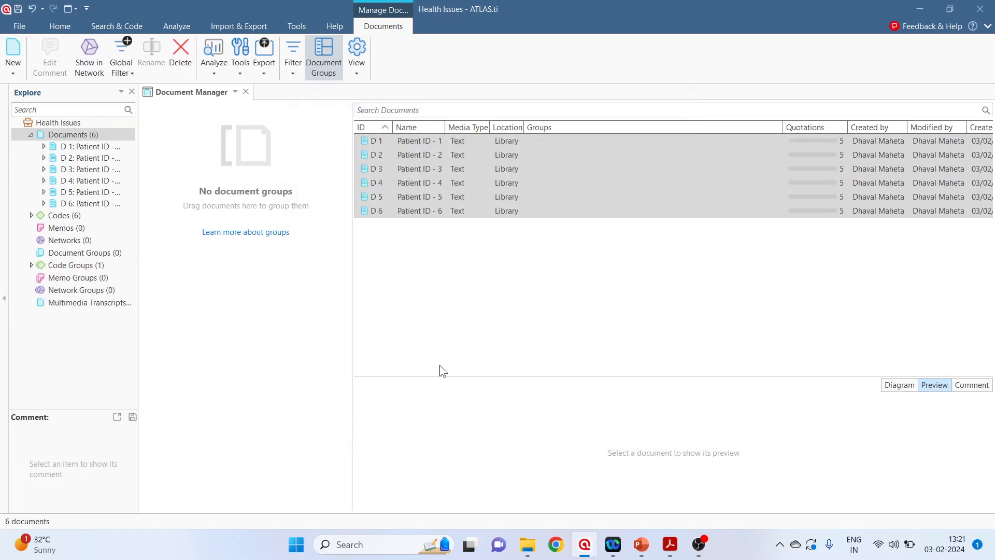
Delete the Name and Patient ID codes together with their orphaned quotations.
{"action": "left_click", "coordinate": [59, 215]}
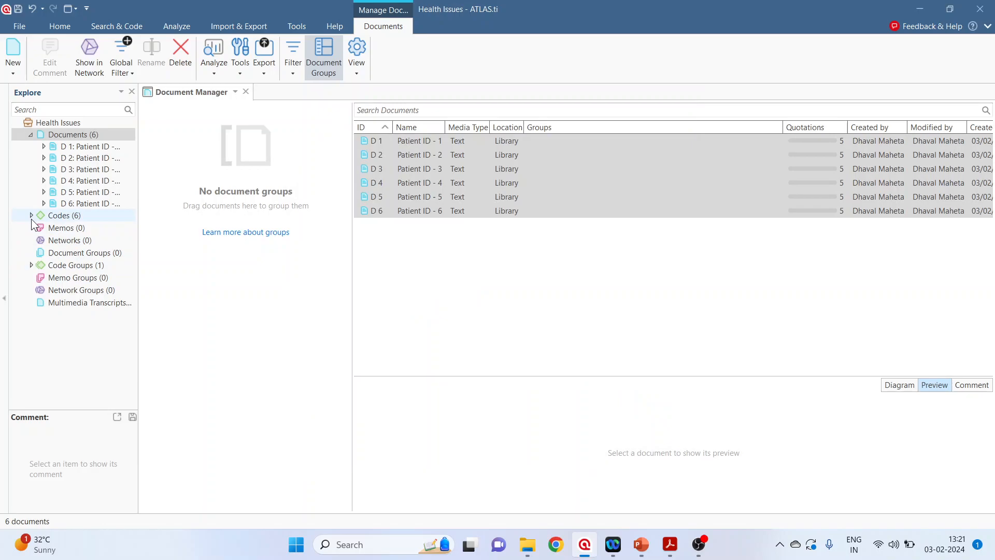
{"action": "left_click", "coordinate": [30, 216]}
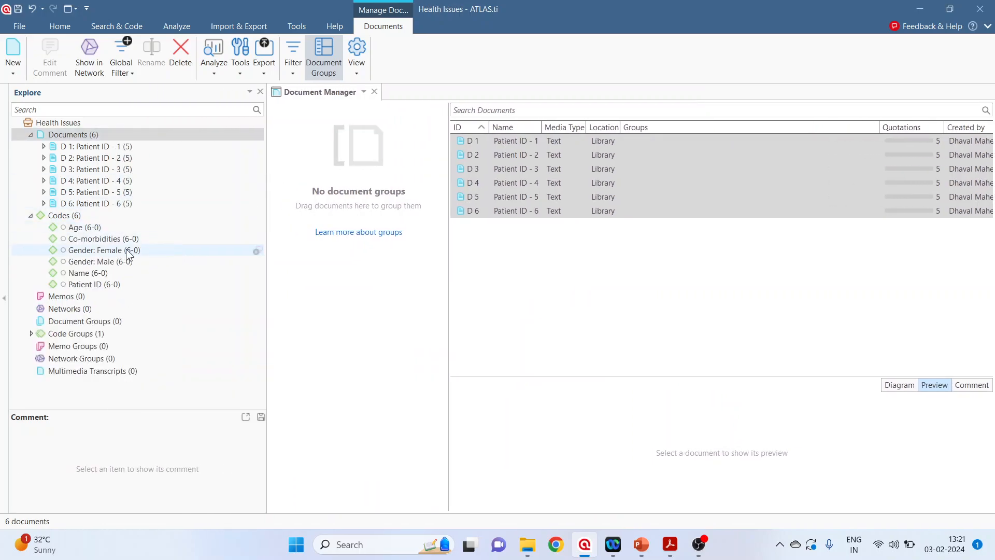
{"action": "left_click", "coordinate": [98, 261]}
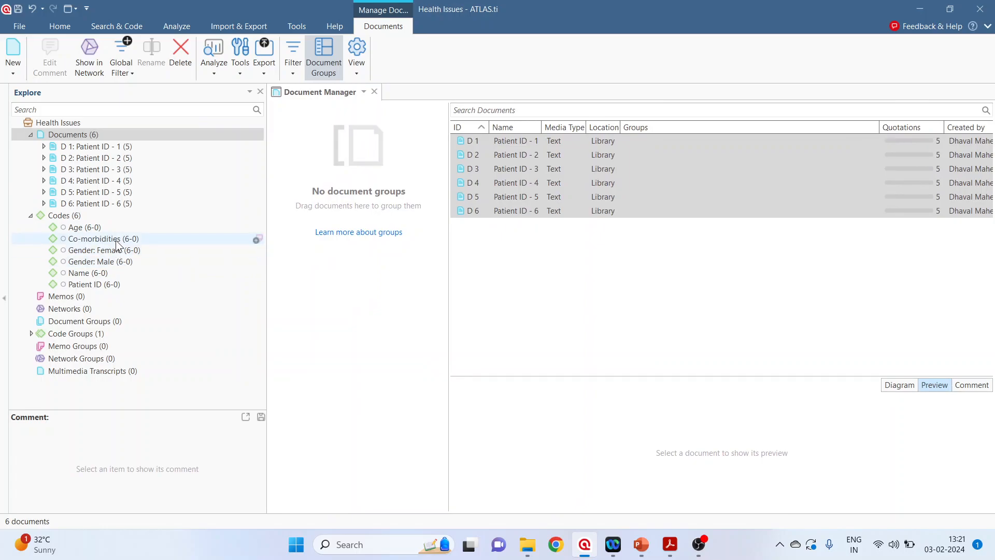
{"action": "left_click", "coordinate": [87, 273]}
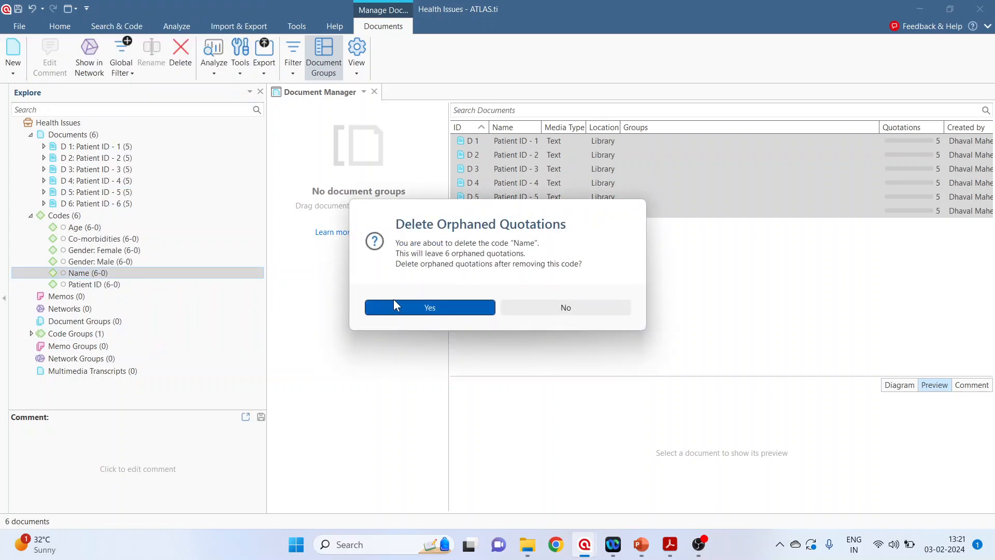
{"action": "left_click", "coordinate": [429, 307]}
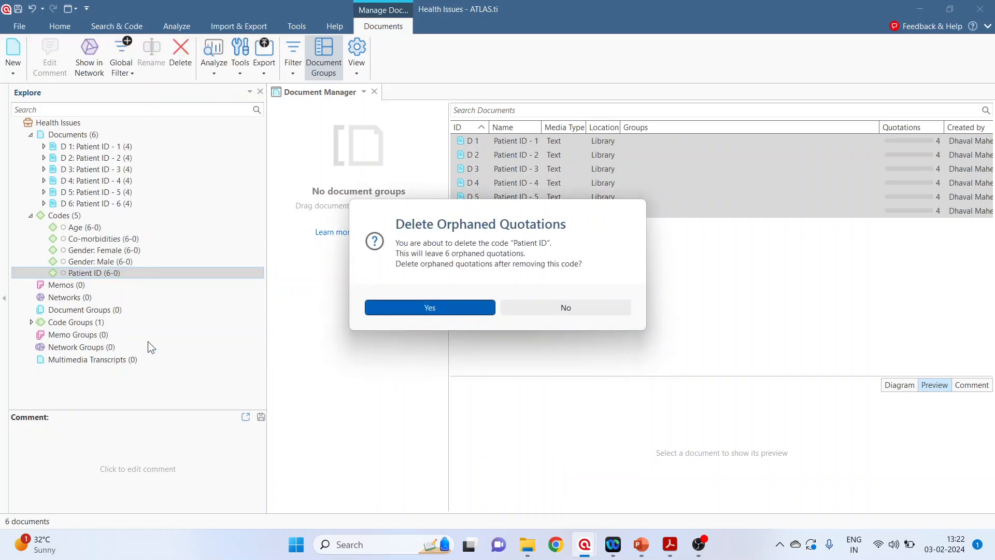
{"action": "left_click", "coordinate": [429, 306]}
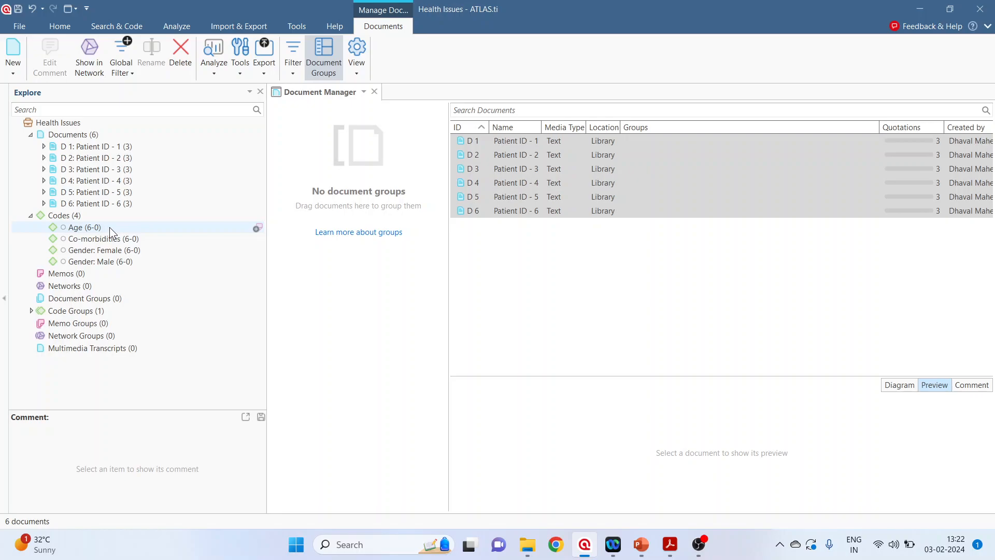
{"action": "left_click", "coordinate": [103, 239]}
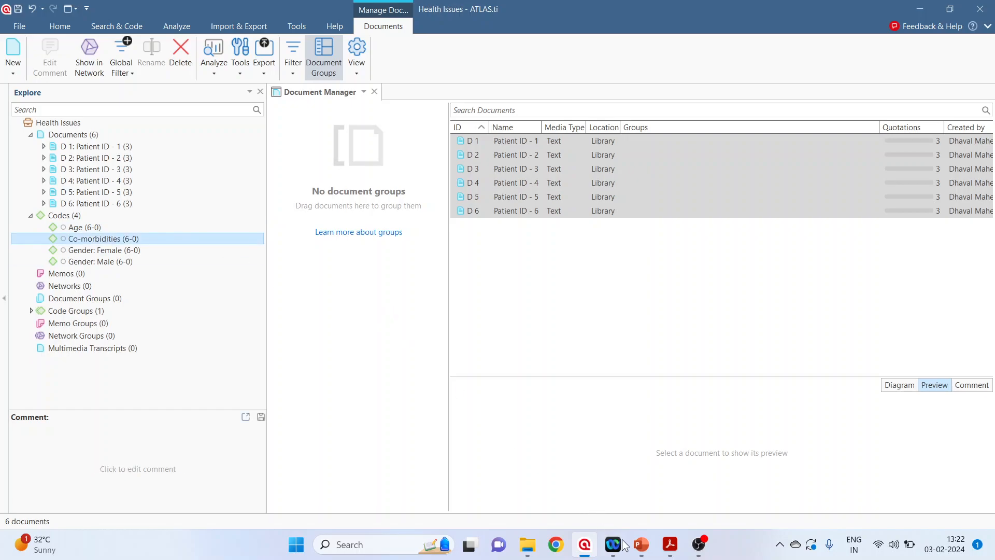
Present the Thank You slide full screen in PowerPoint.
{"action": "left_click", "coordinate": [639, 544]}
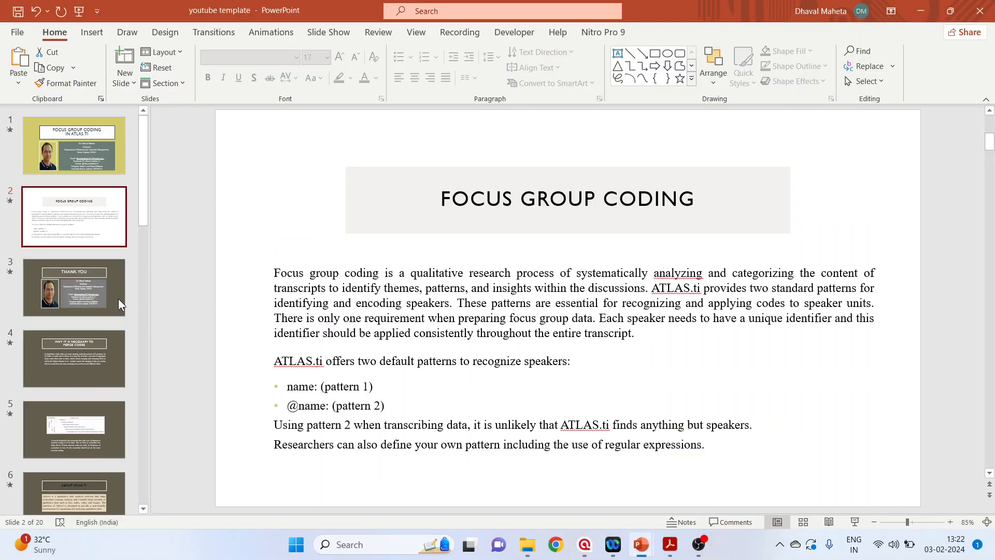
{"action": "left_click", "coordinate": [73, 287]}
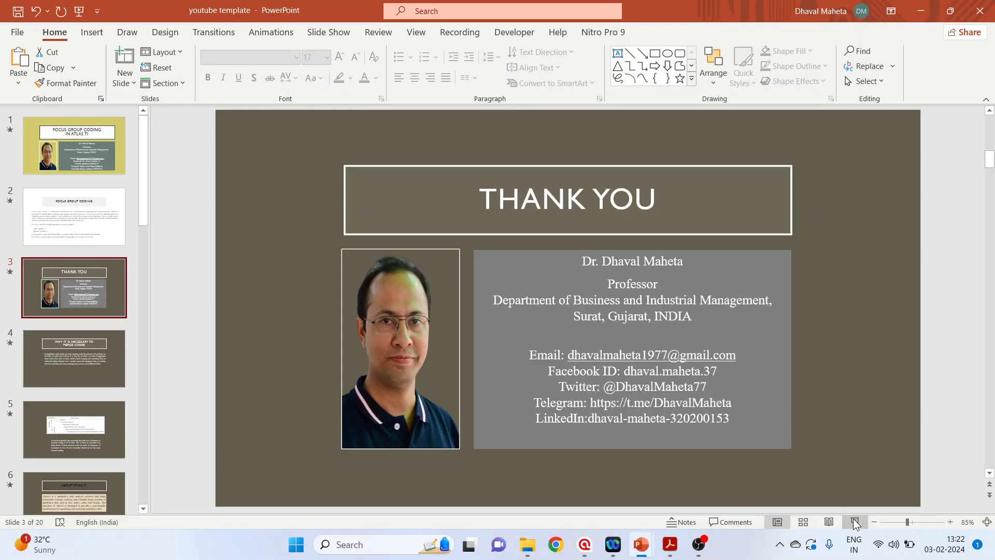
{"action": "left_click", "coordinate": [855, 521]}
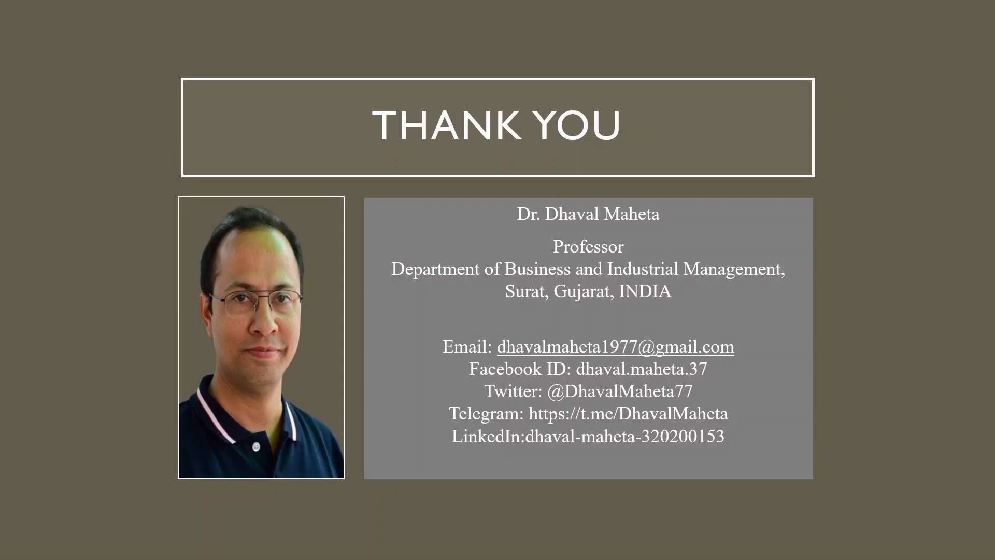